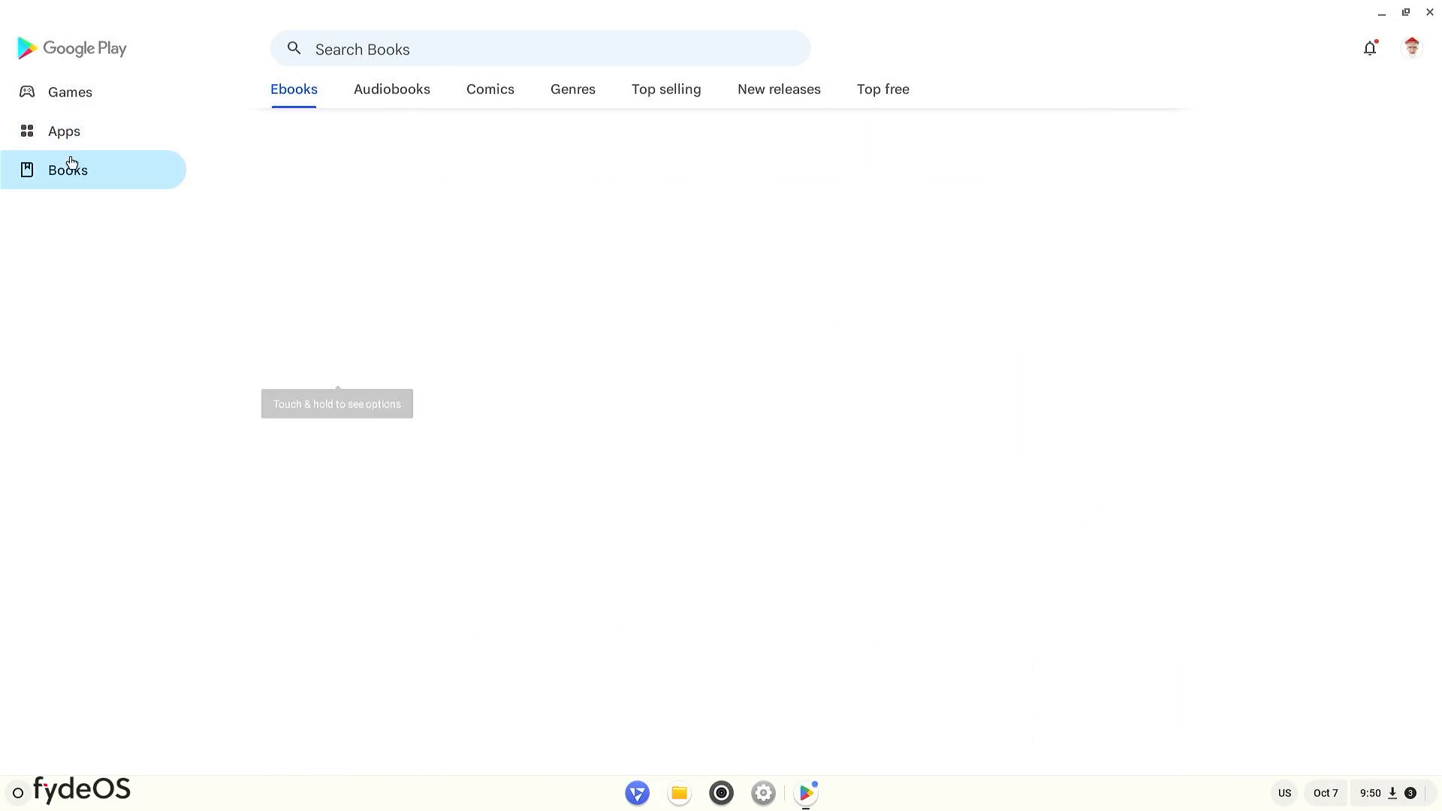
- Browse the Play Store Games page, then scroll through the Apps page
click(69, 91)
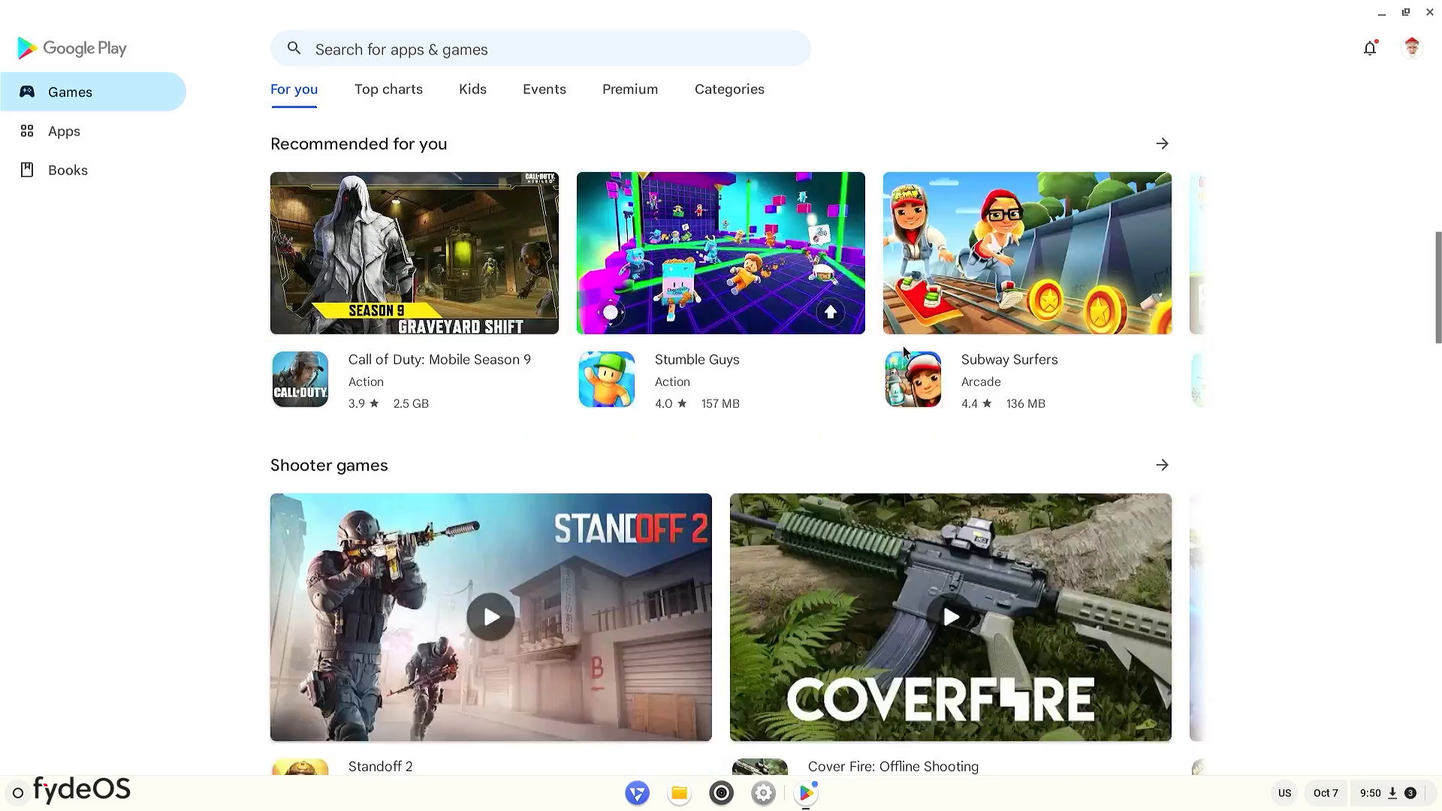
click(17, 792)
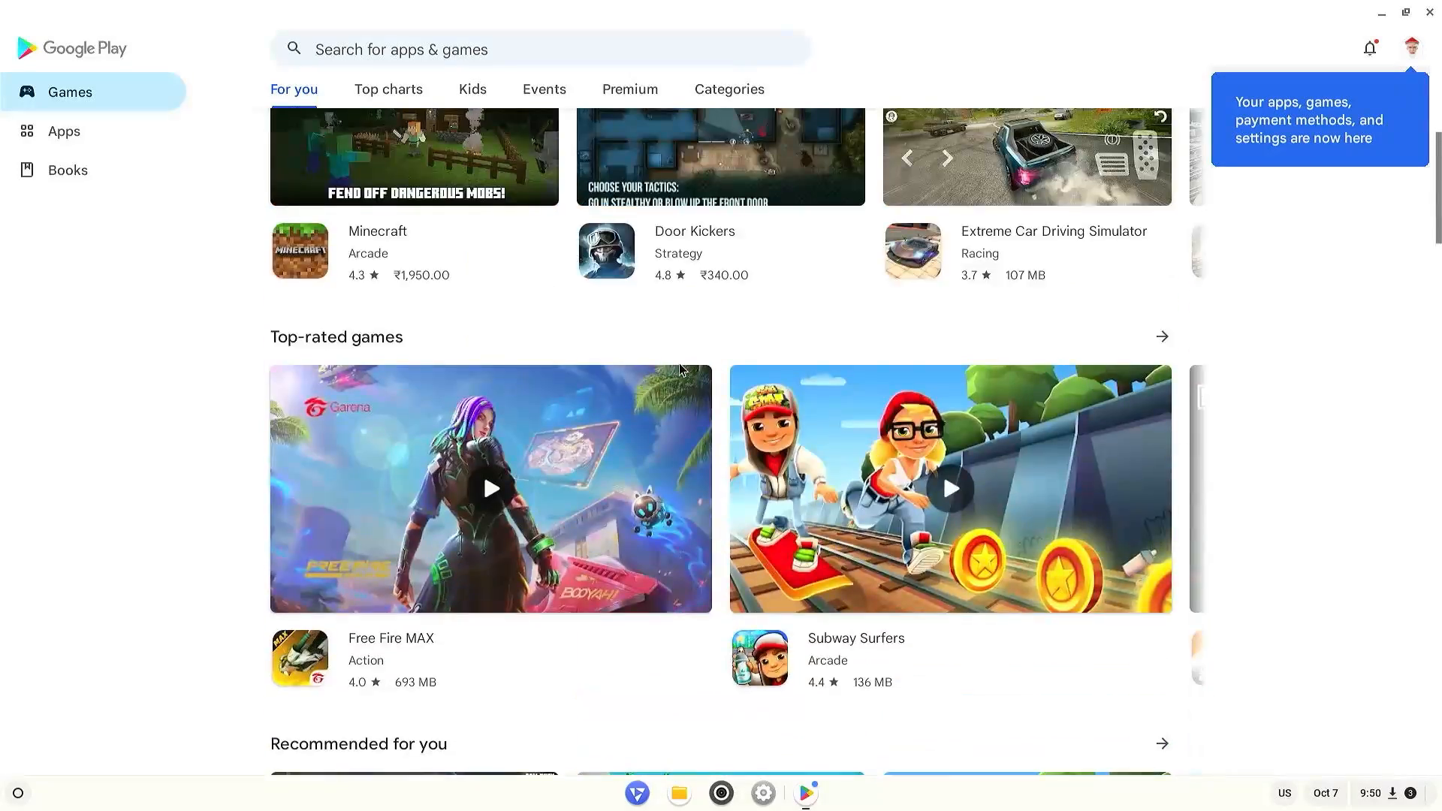
click(63, 130)
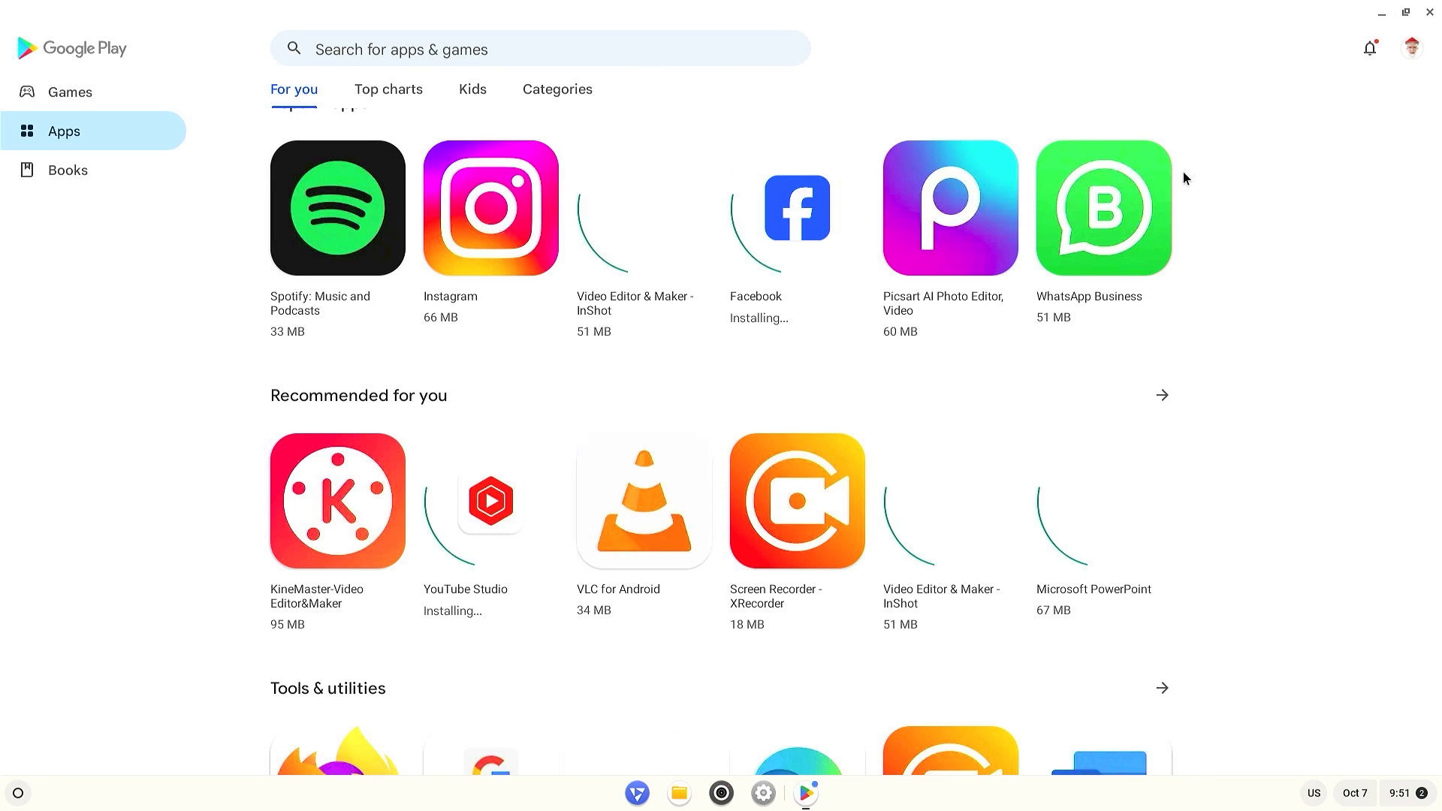
scroll(down, 3)
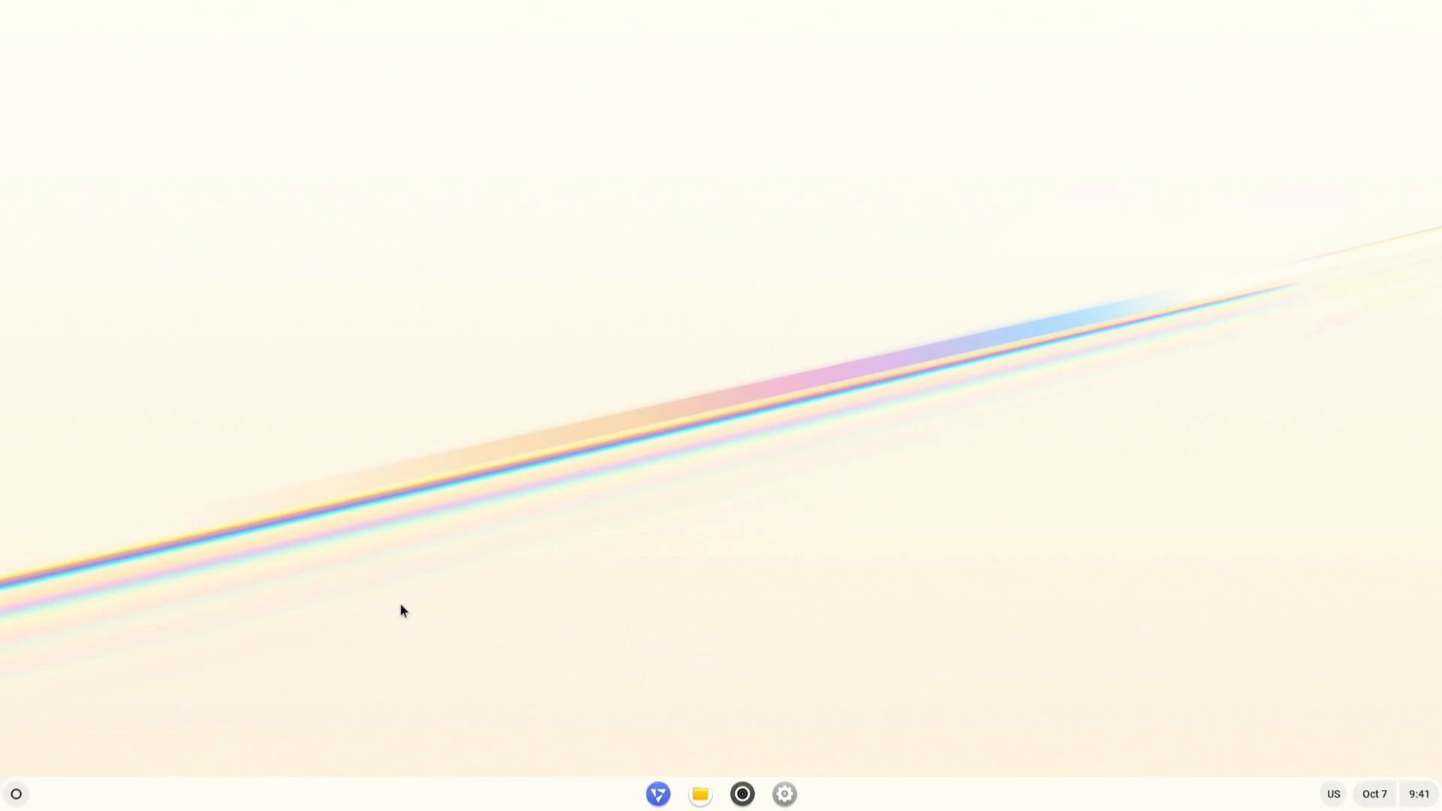
- Add Configure Open GApps from the FydeOS App Store, accepting its permissions
click(15, 793)
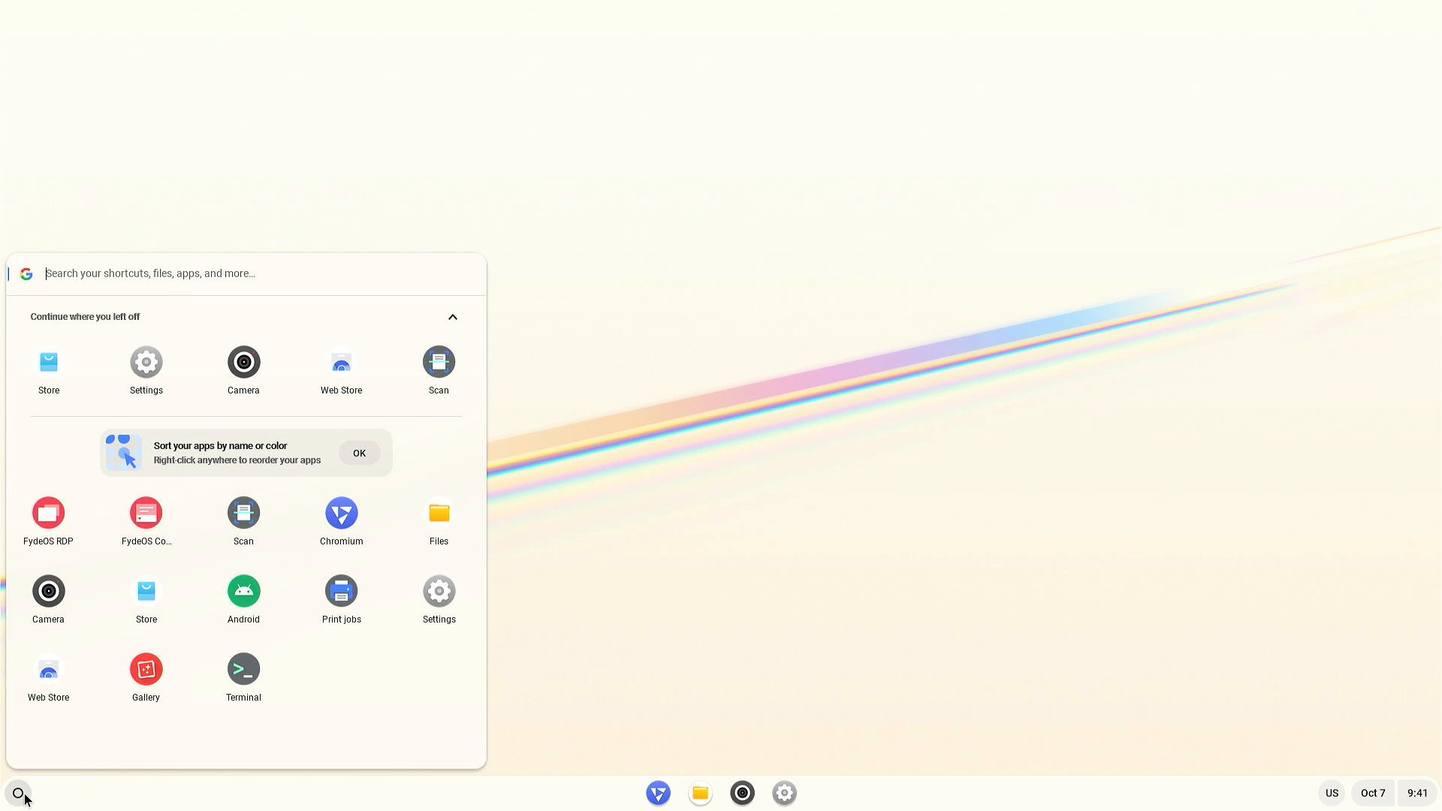
click(48, 371)
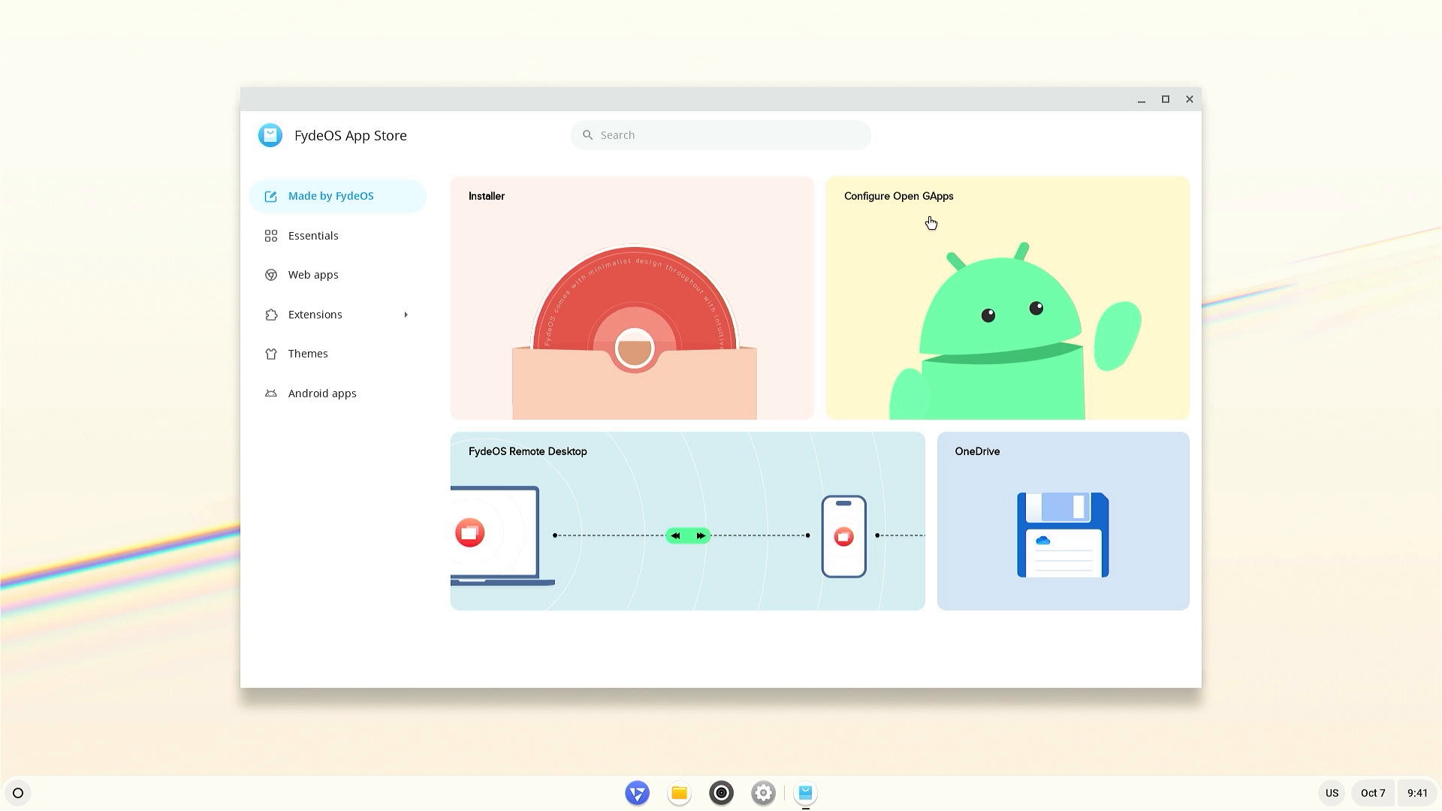
click(930, 221)
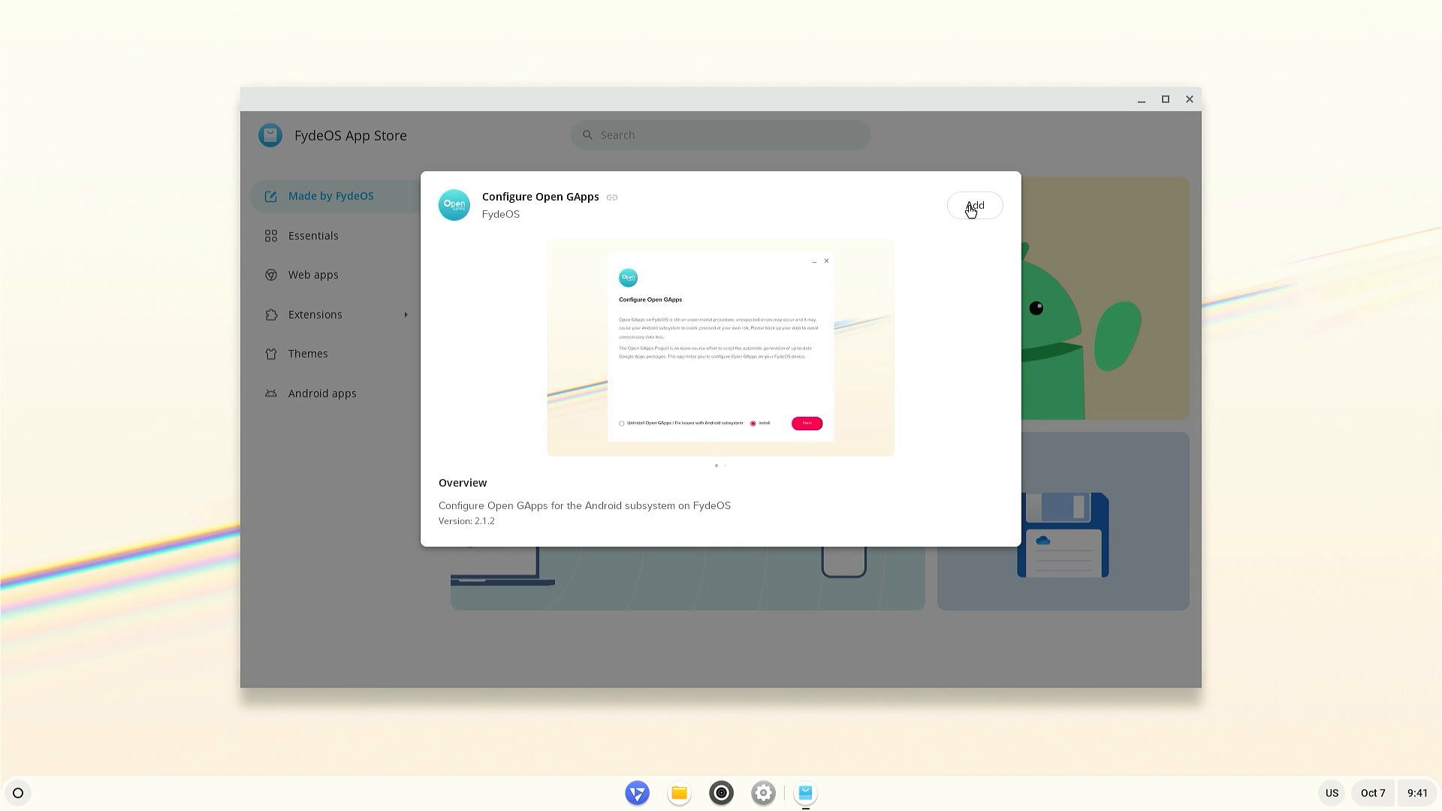
click(973, 204)
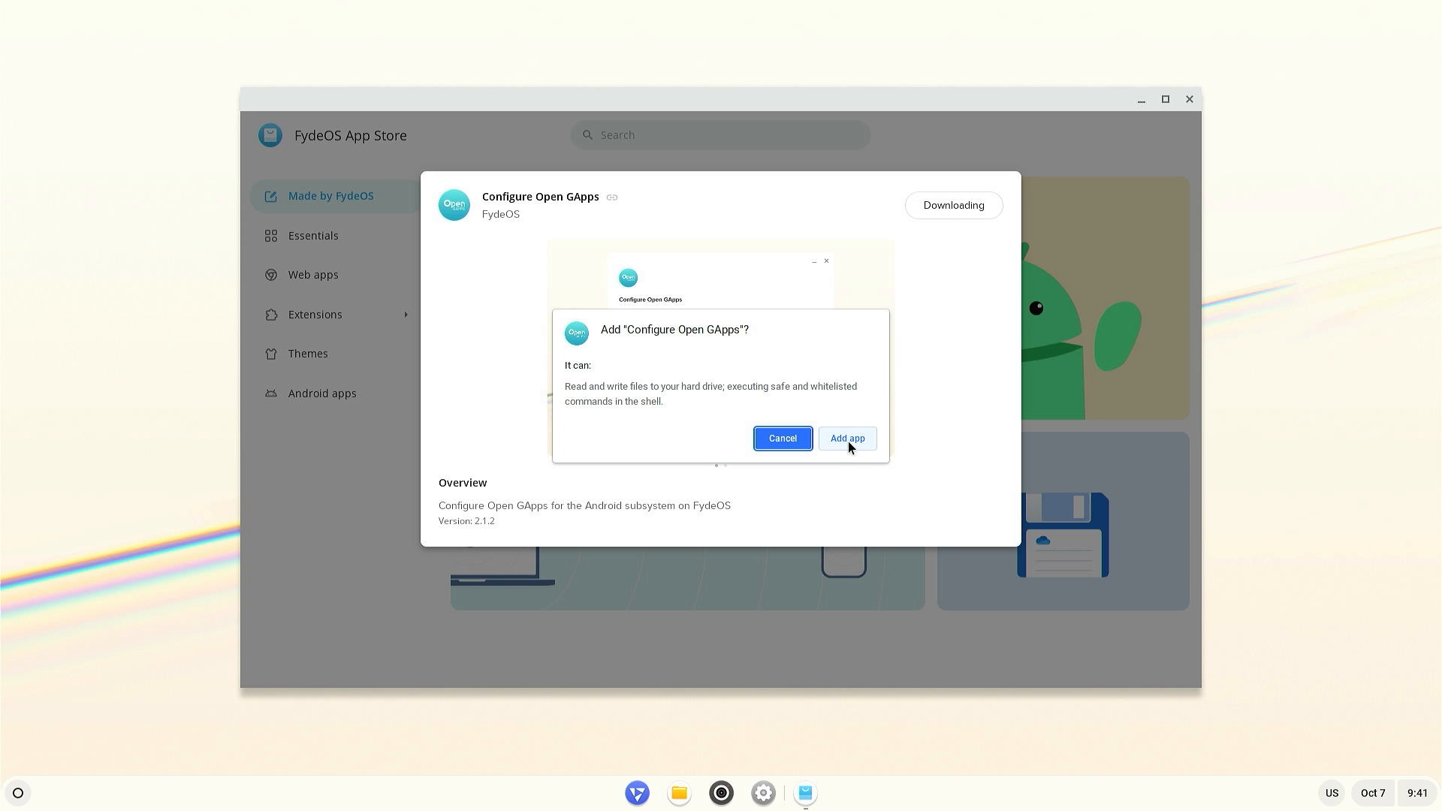
click(845, 438)
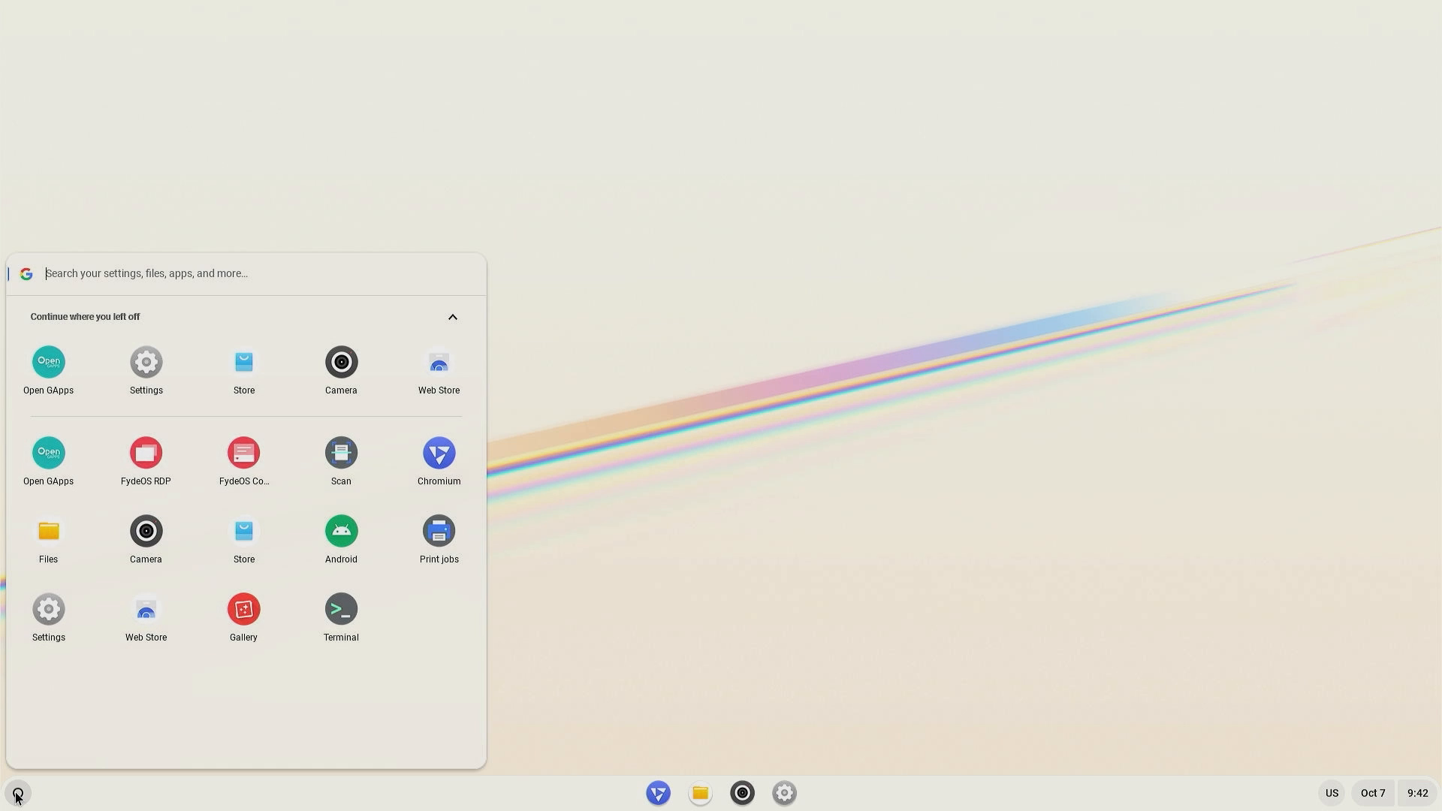
- Search the launcher for 'android' and launch the Android app
text(android)
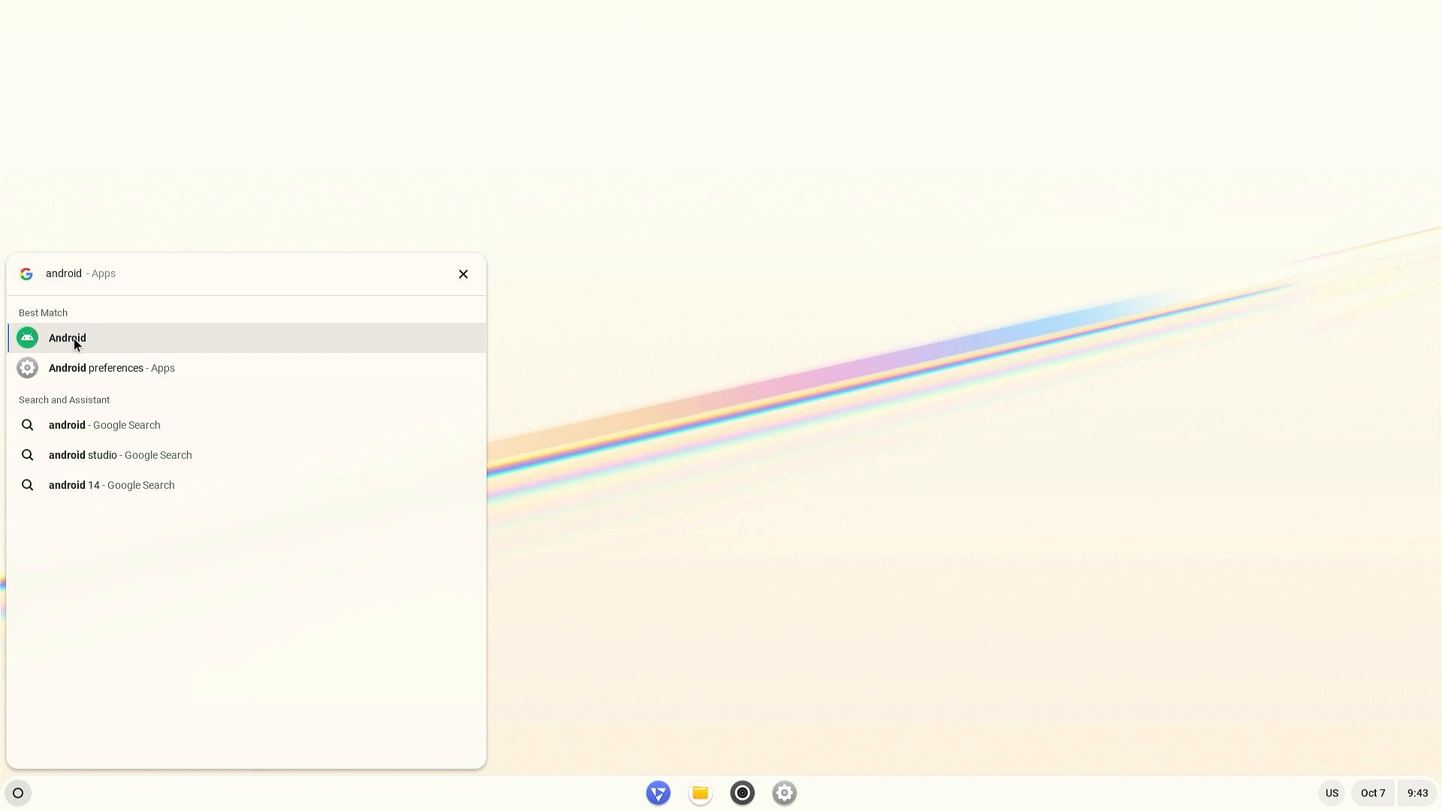
click(66, 337)
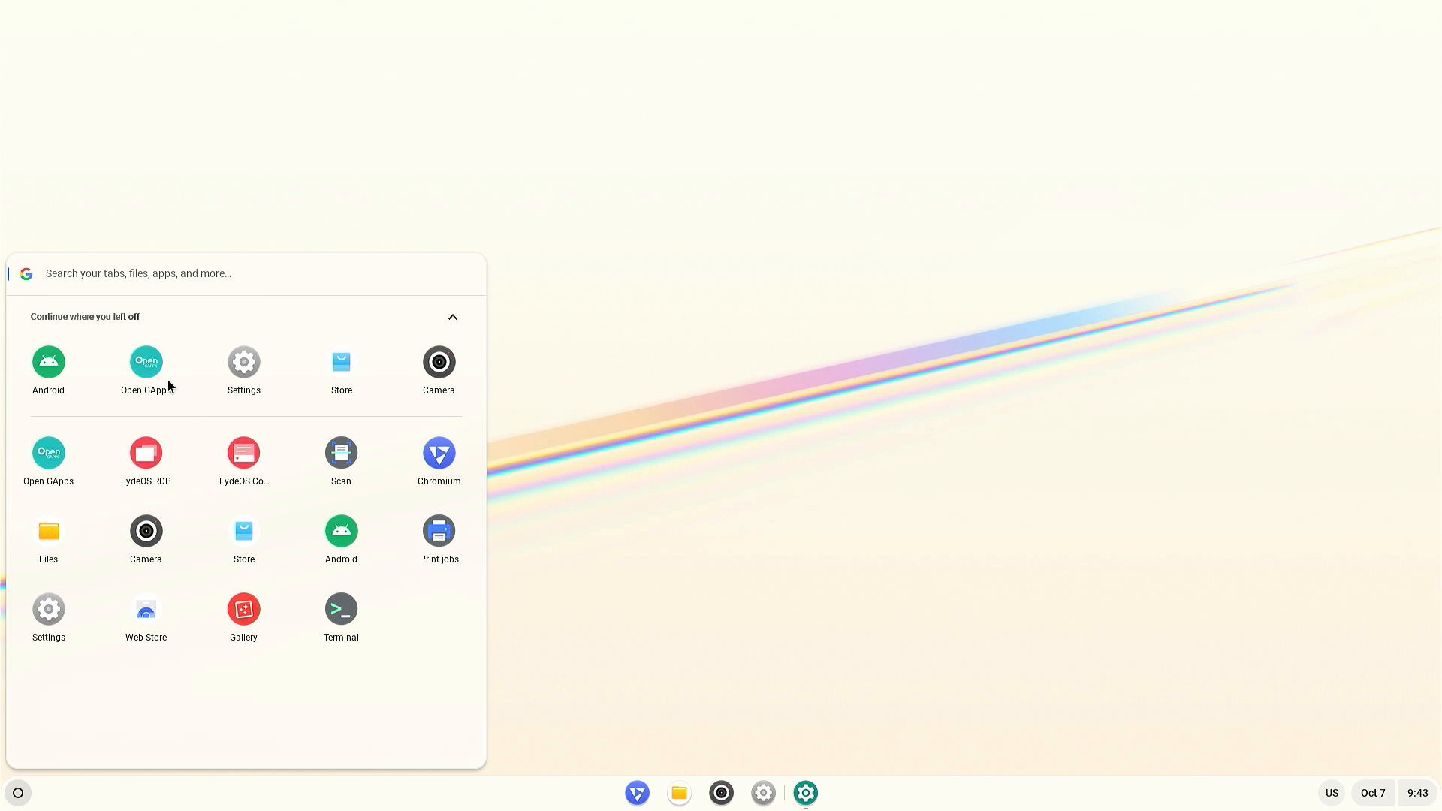
- Agree to the Open GApps EULA and confirm the Install option
click(145, 367)
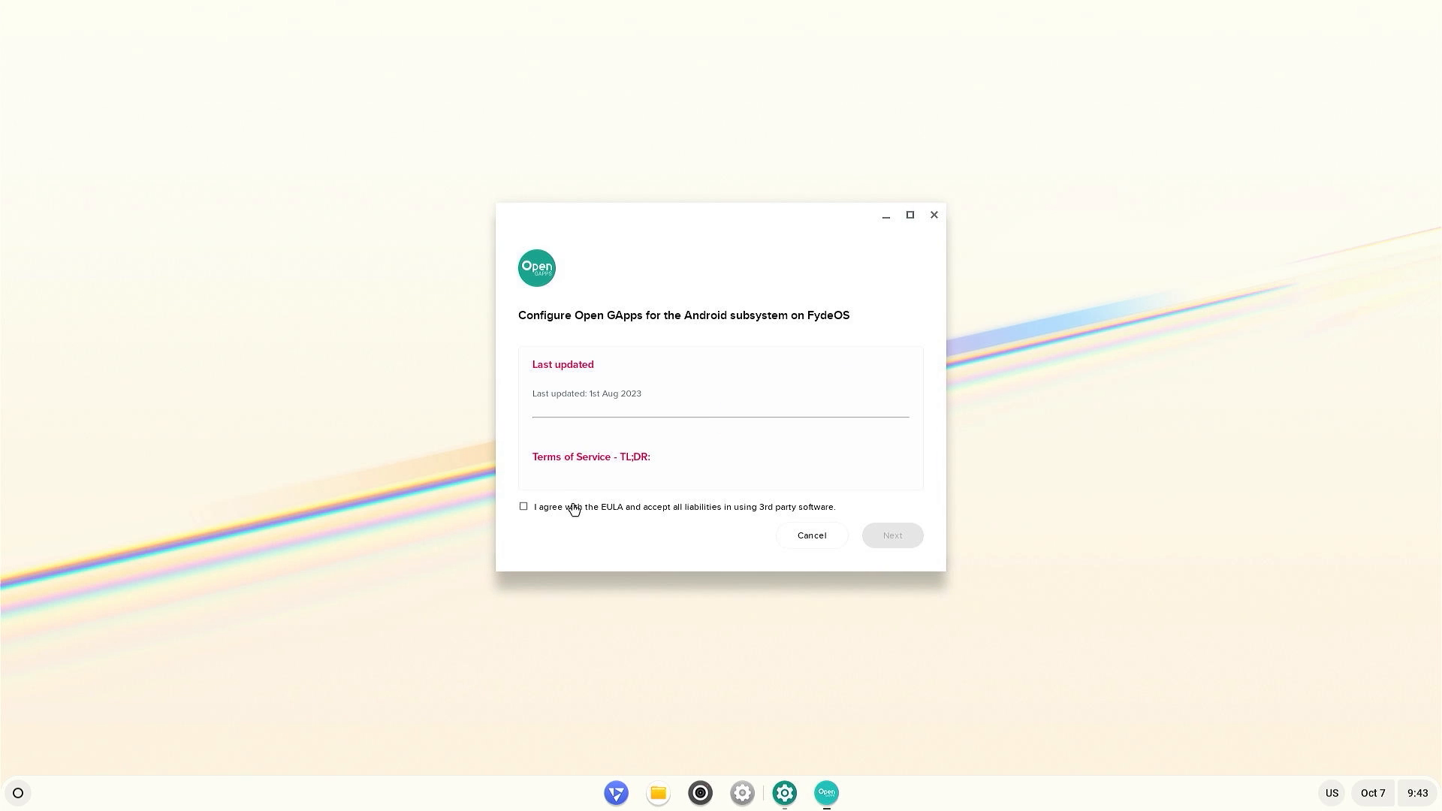
click(524, 507)
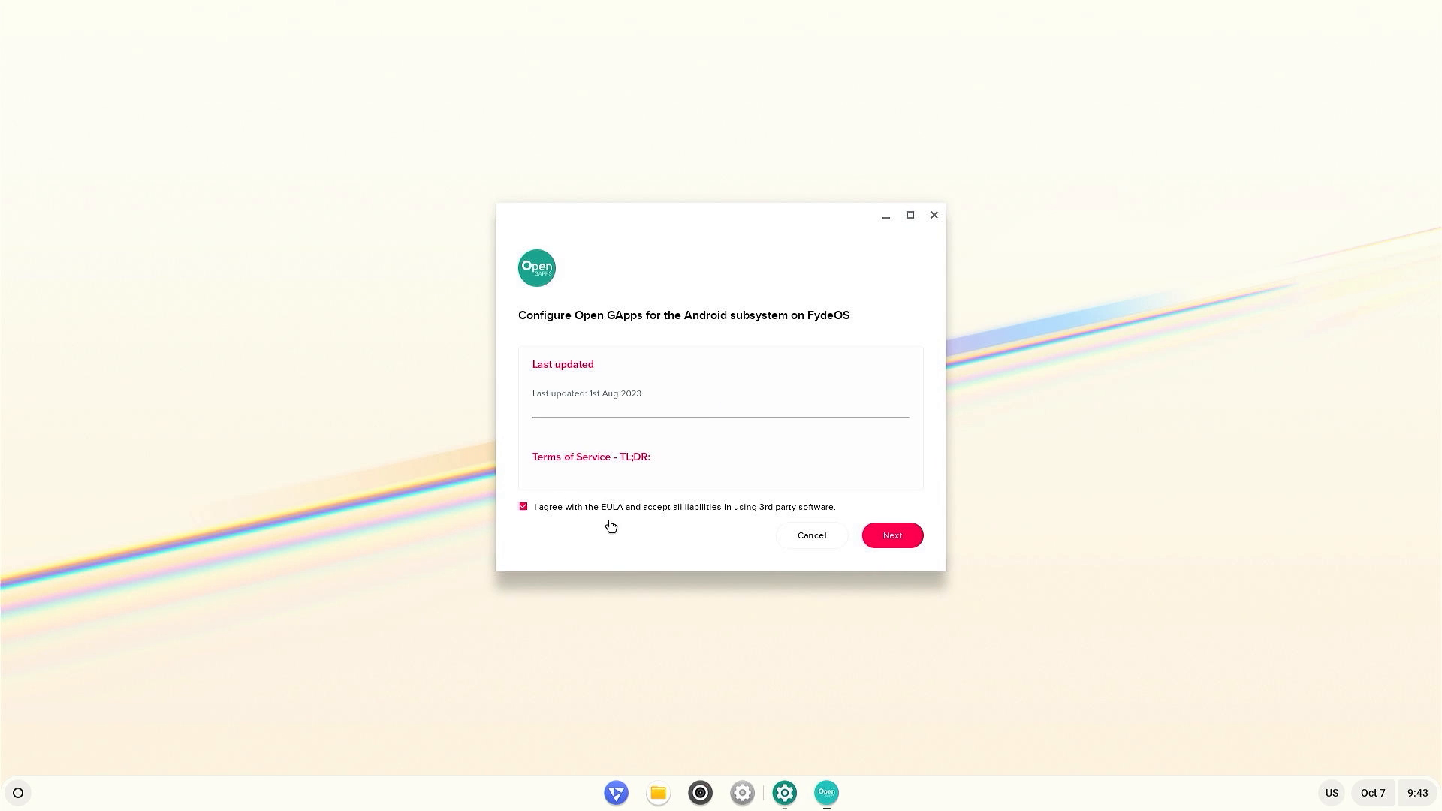
click(889, 535)
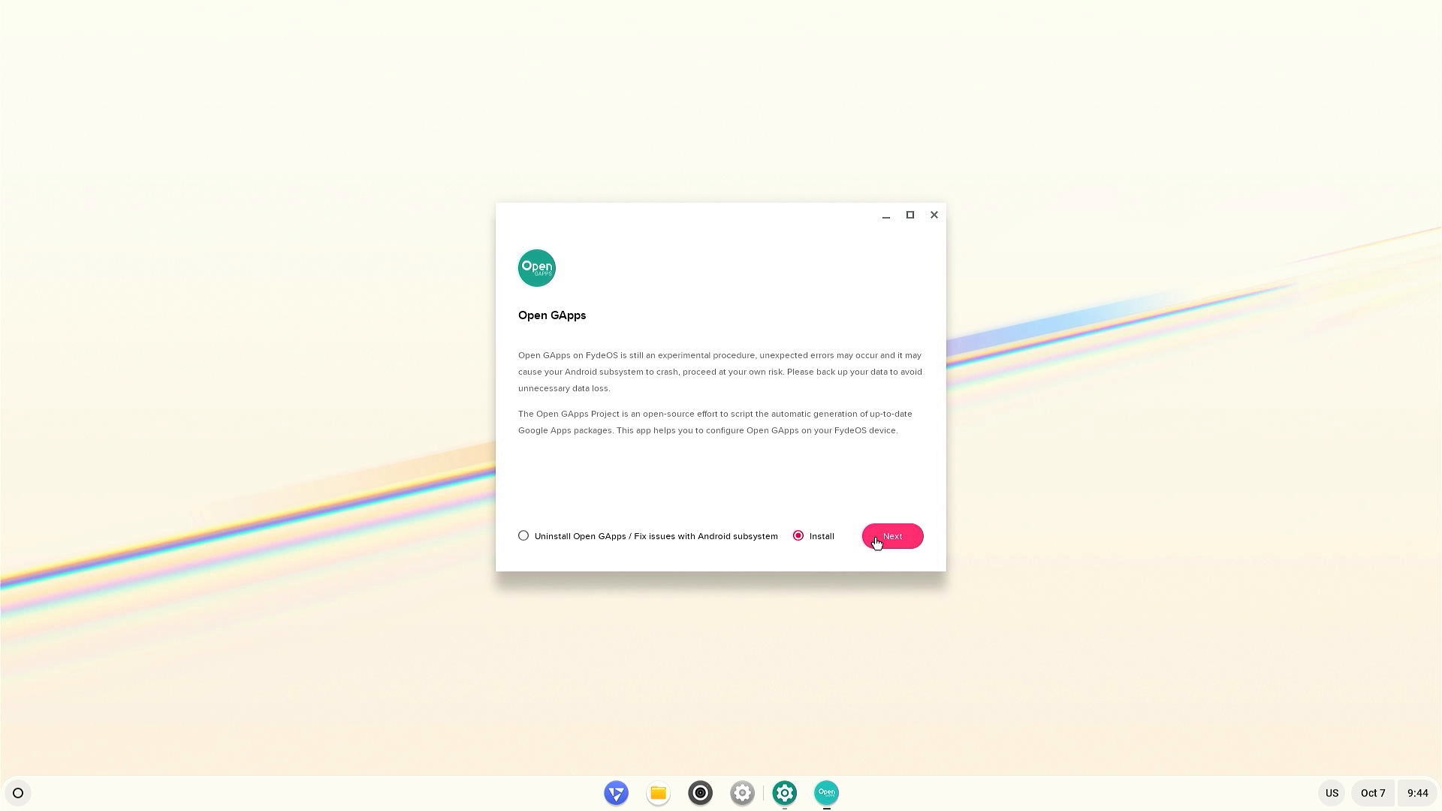
click(890, 536)
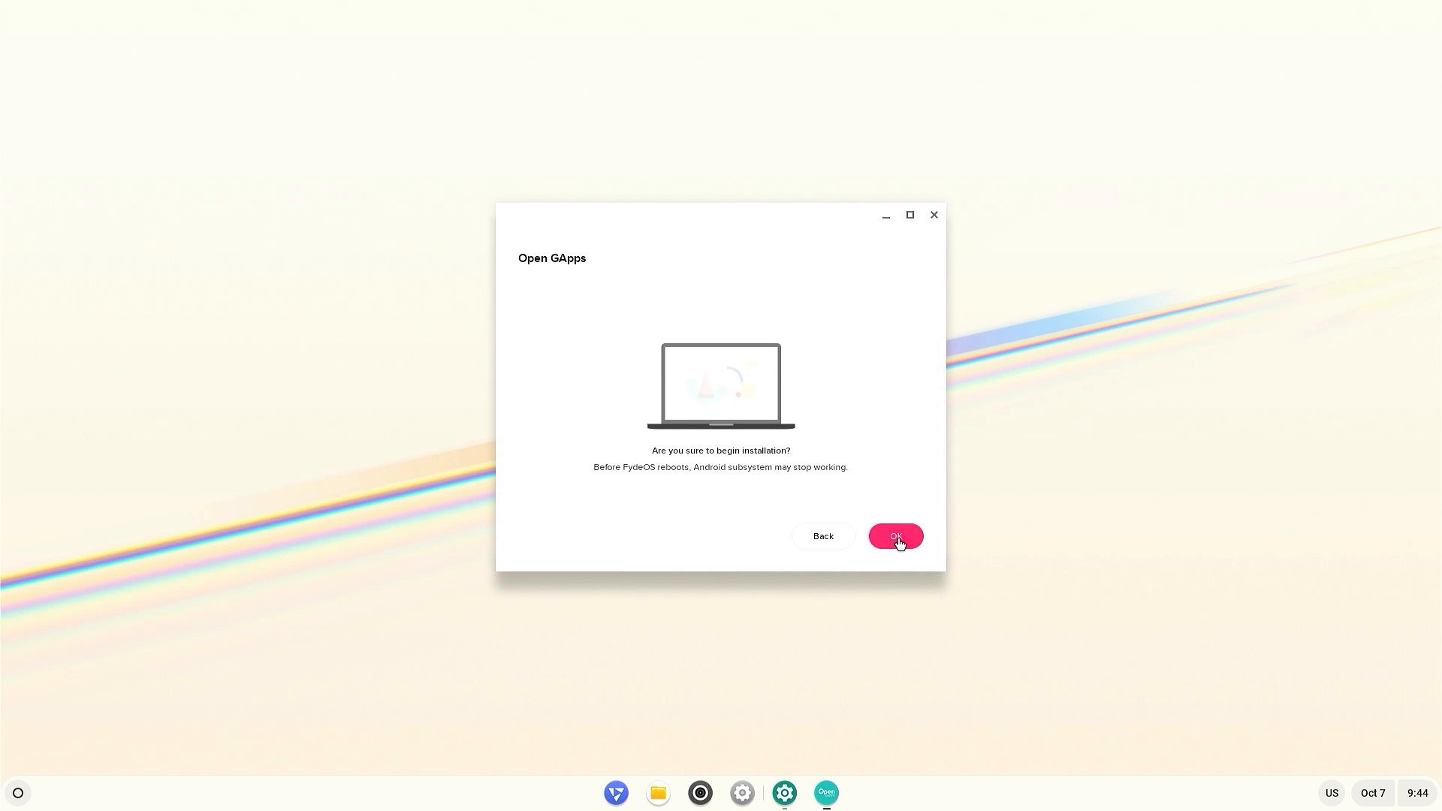
click(894, 536)
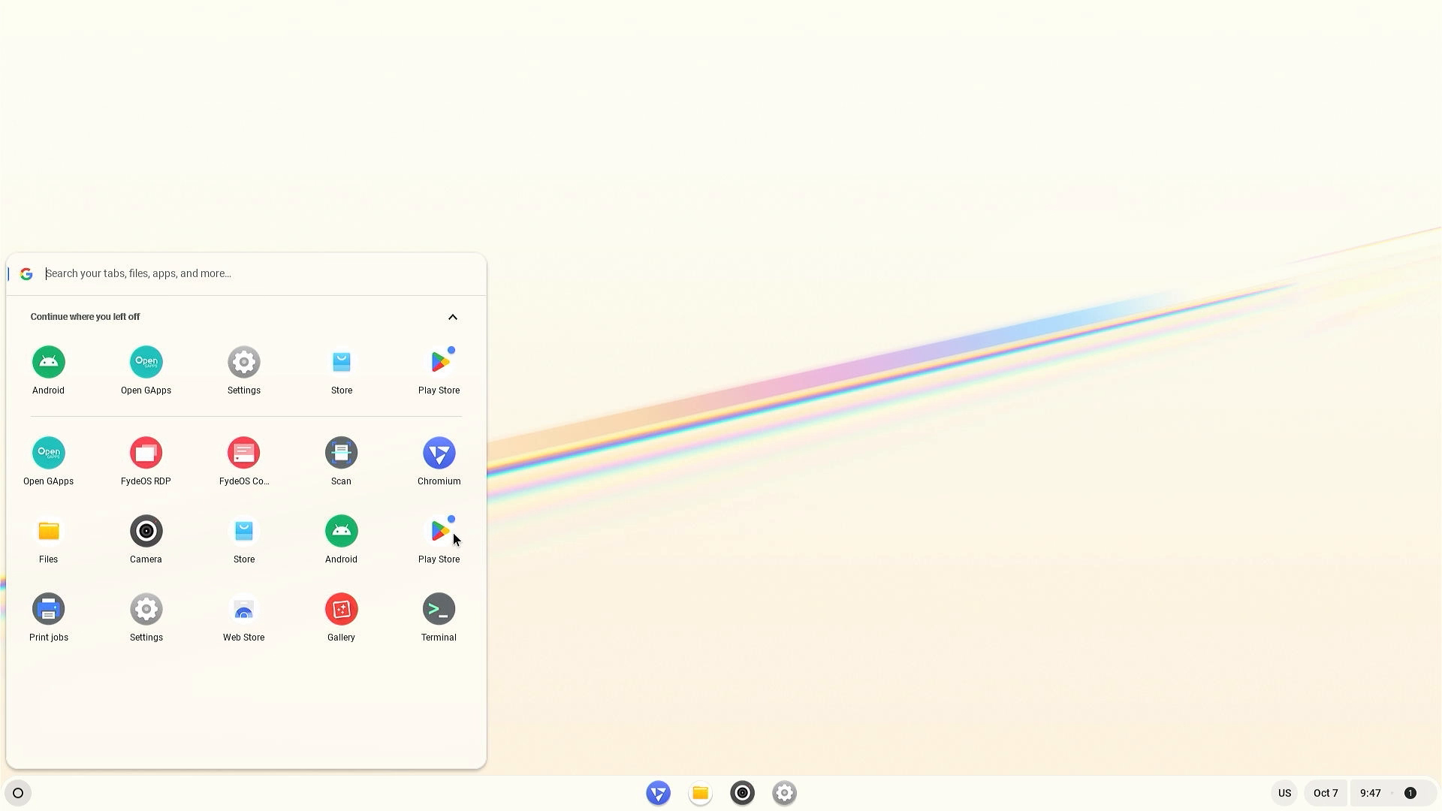
- Launch Play Store, sign in to Google Play, and decline the Play Pass trial
click(438, 537)
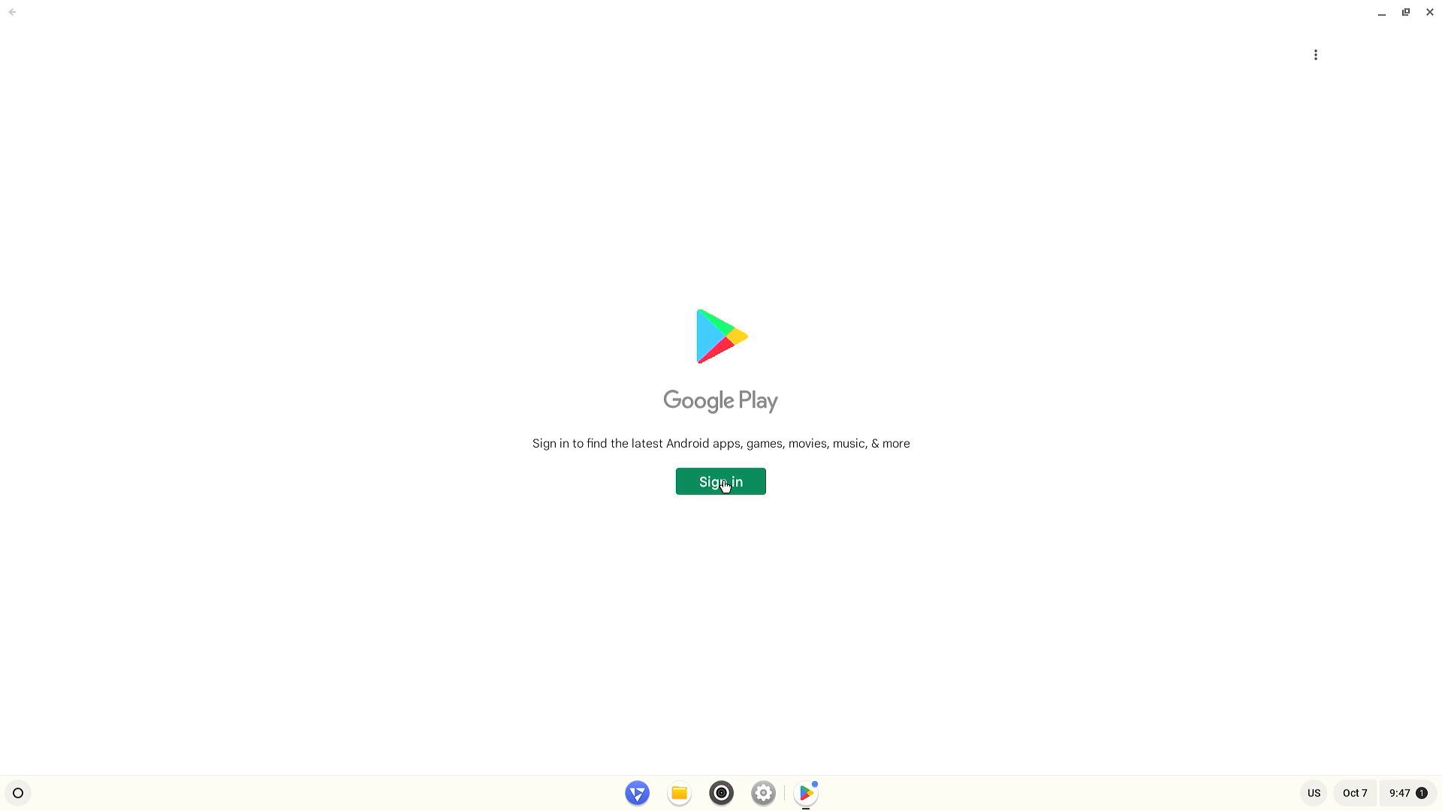
click(720, 481)
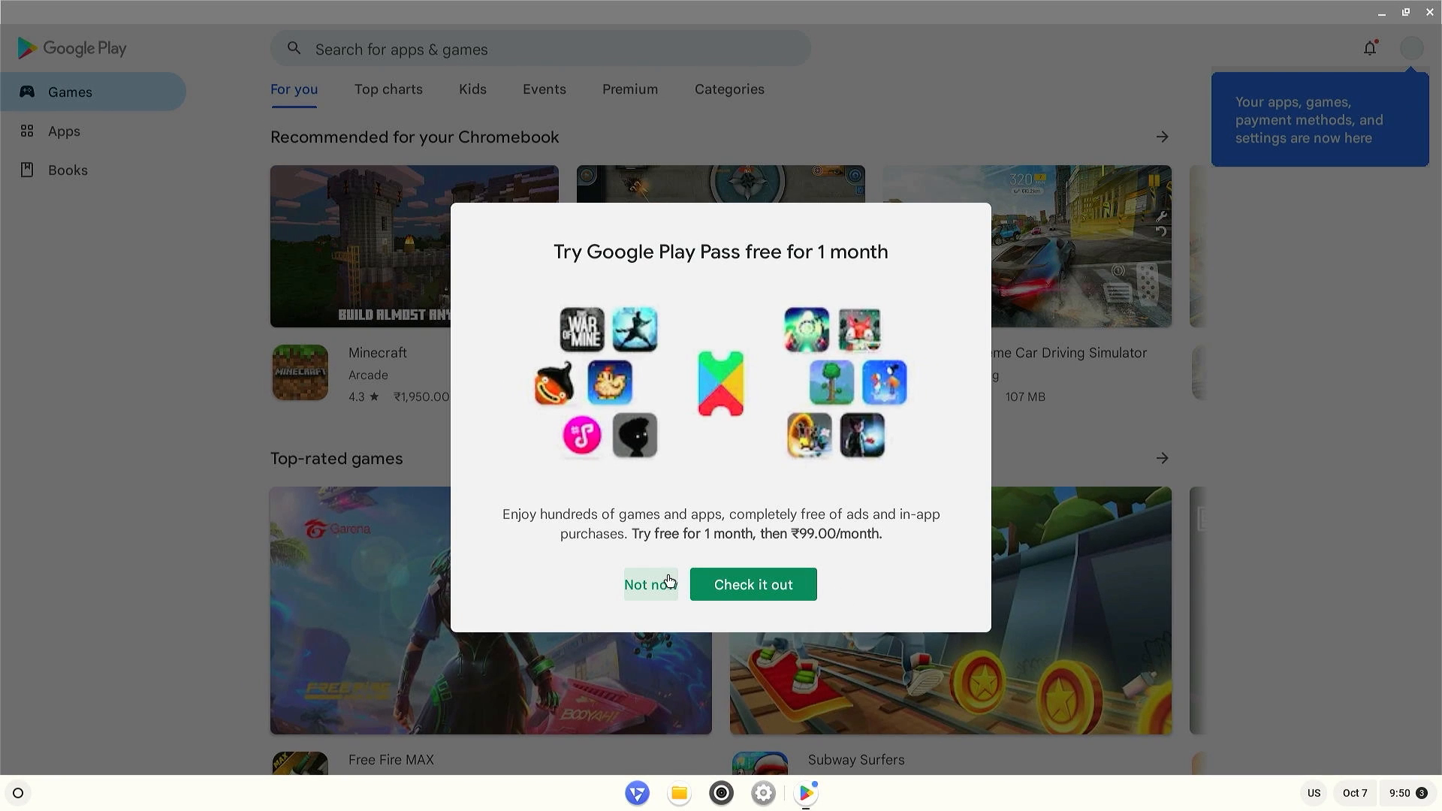
click(649, 585)
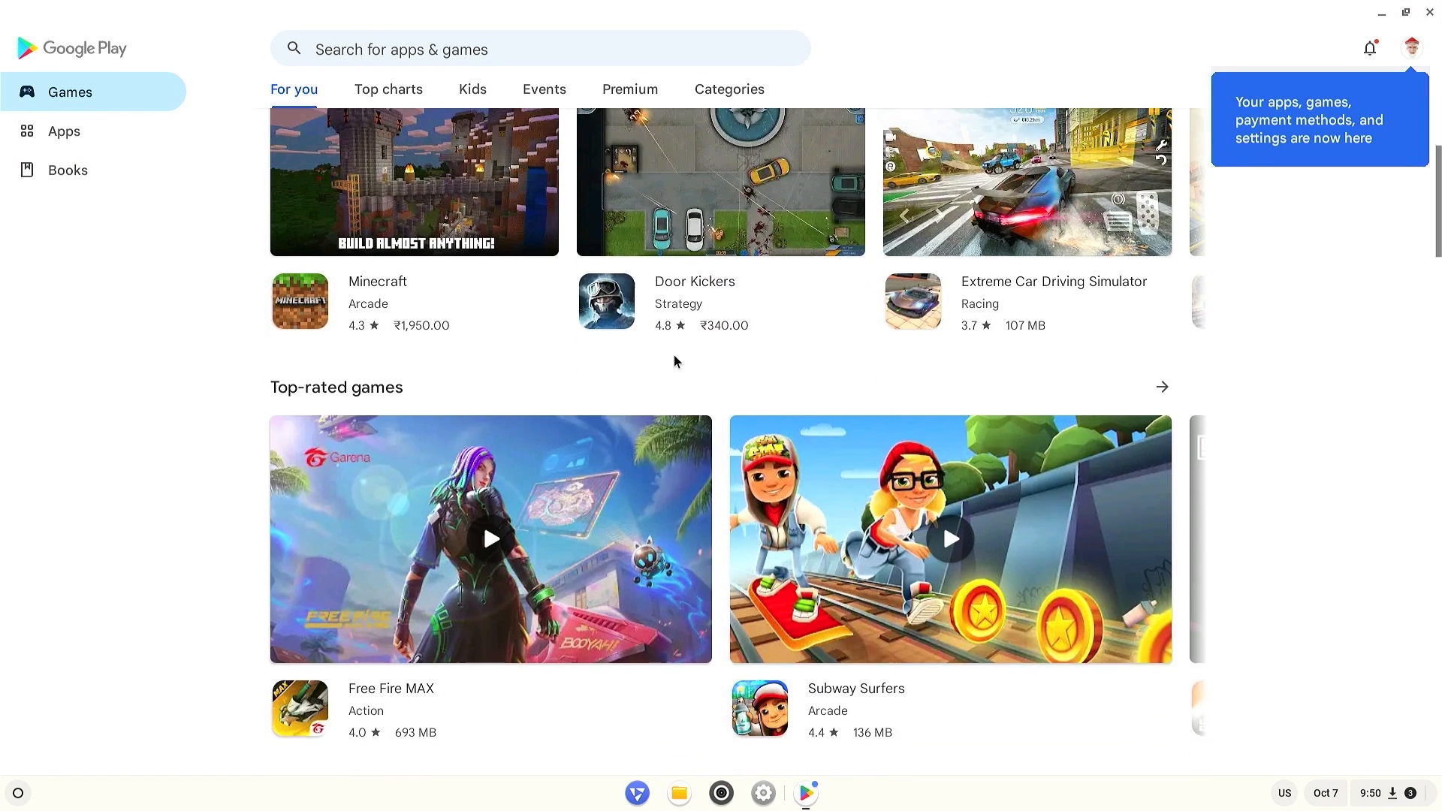